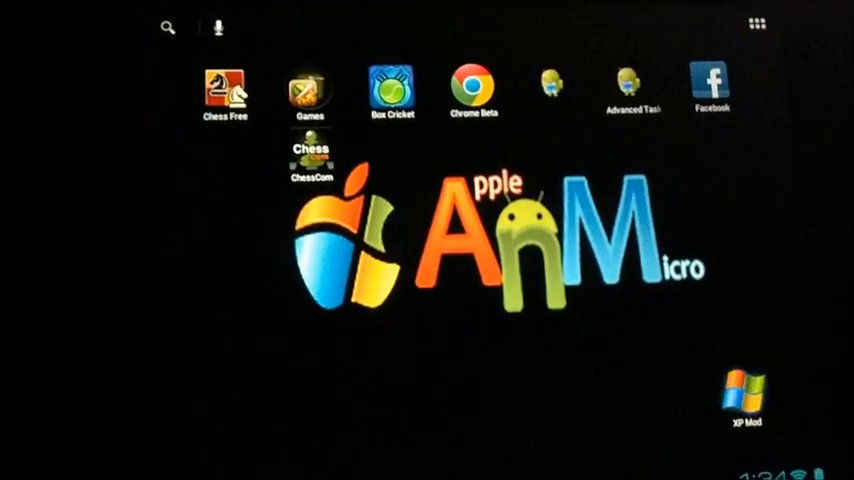
# Launch the Windows XP desktop and open Storage (D:) to show the sdcard folder
pyautogui.click(744, 392)
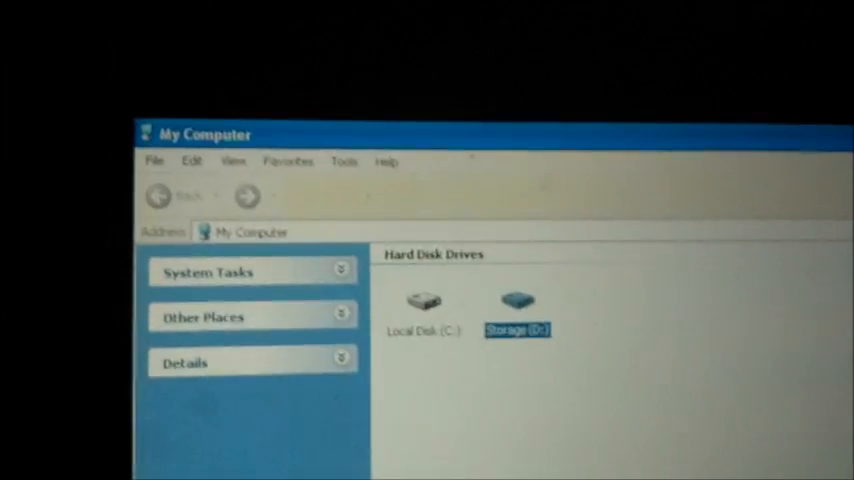
pyautogui.doubleClick(516, 300)
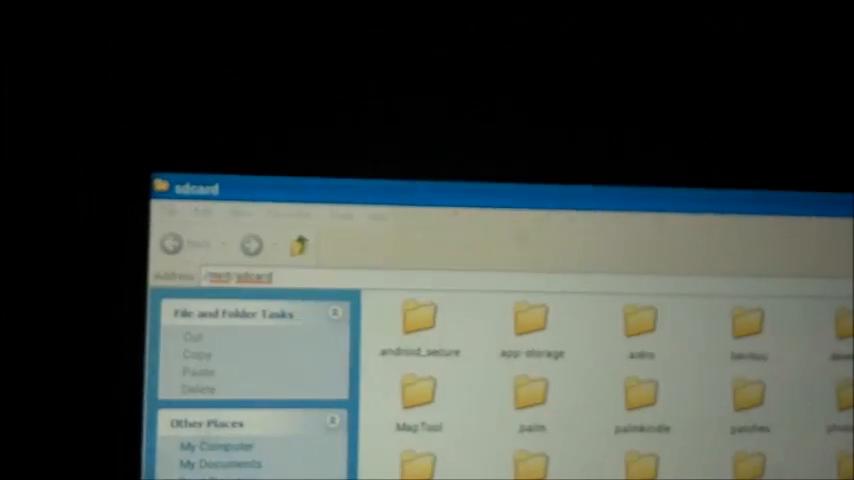